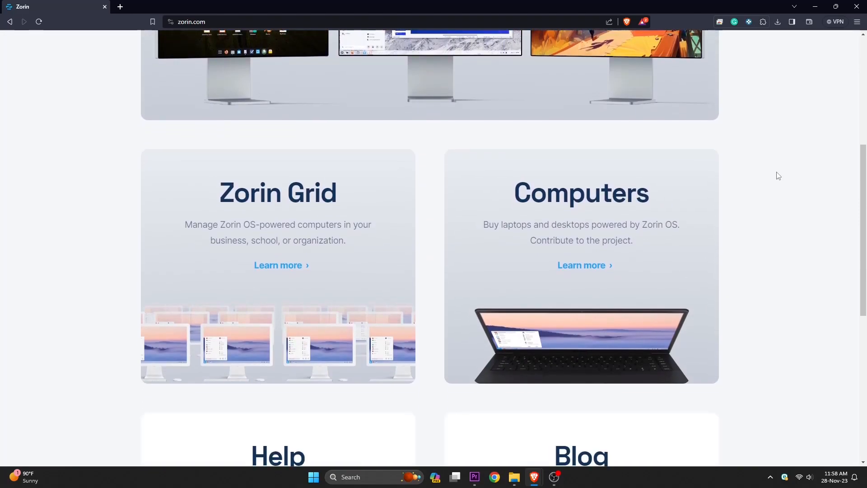
# Reach the System Requirements article via the 'How to Install Zorin OS' guide in the zorin.com footer
pyautogui.scroll(-3)
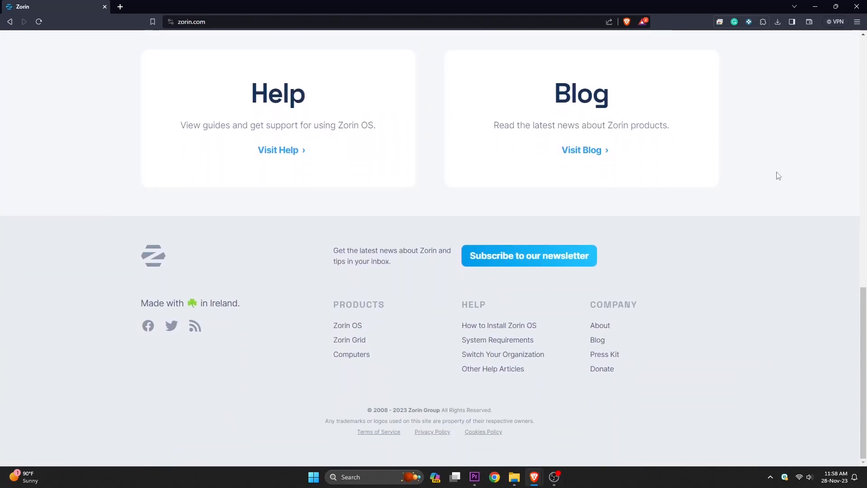
pyautogui.click(498, 325)
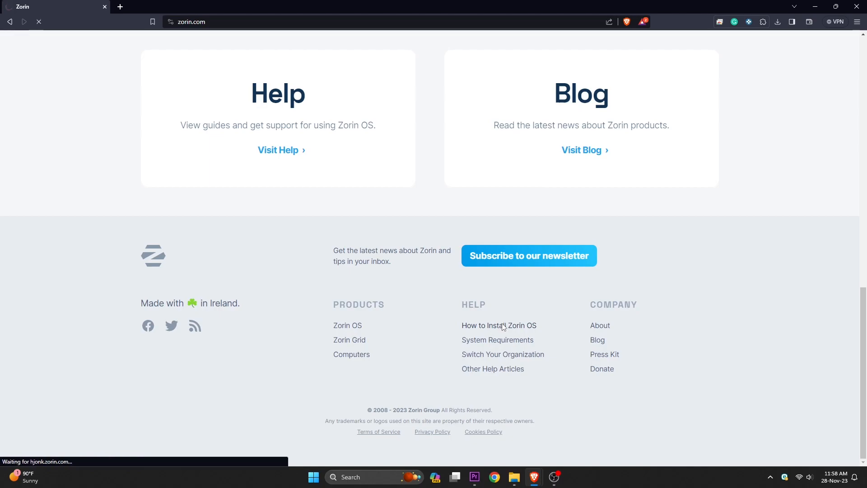
pyautogui.click(498, 325)
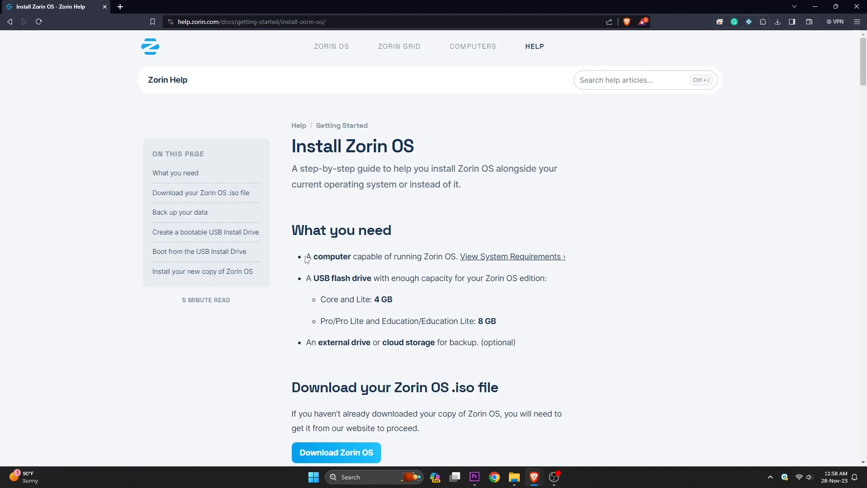
pyautogui.moveTo(405, 316)
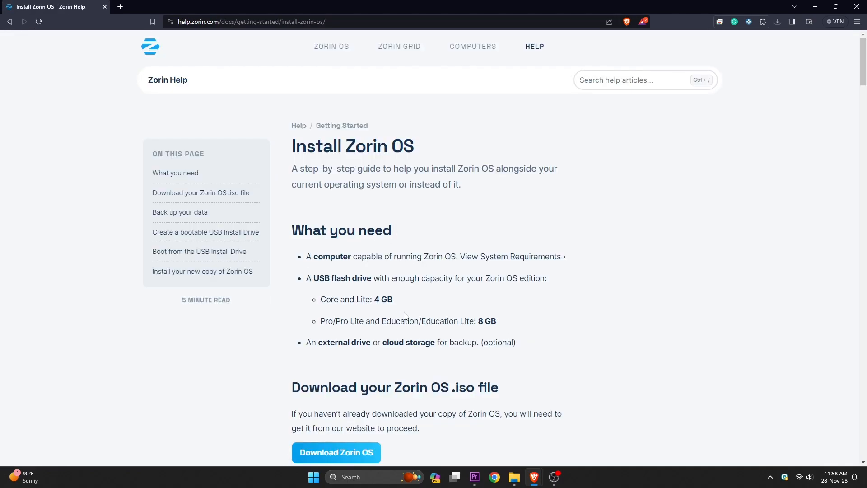
pyautogui.click(510, 256)
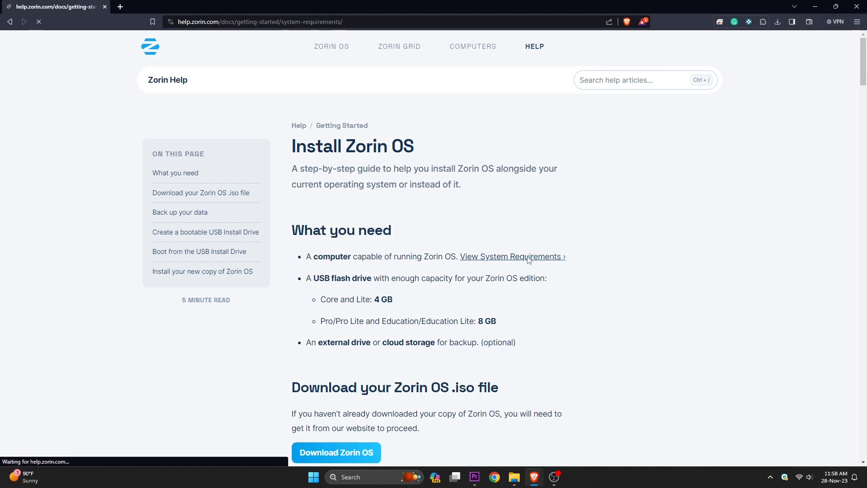
pyautogui.click(511, 256)
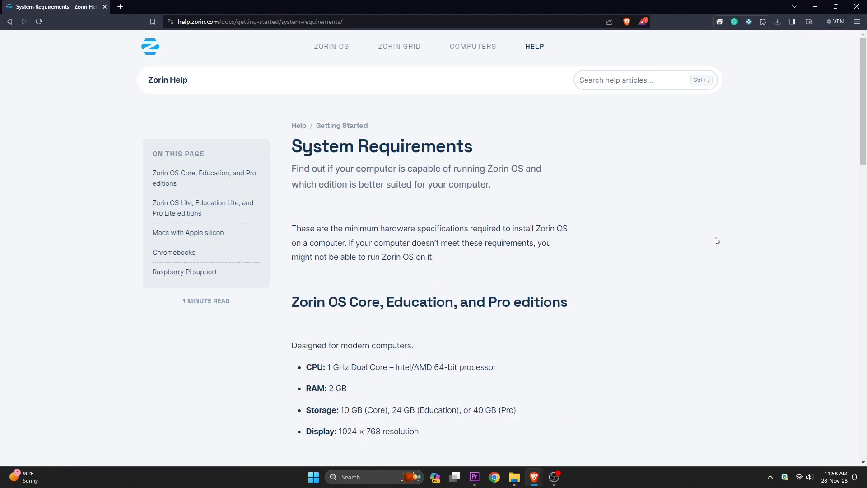
pyautogui.moveTo(676, 272)
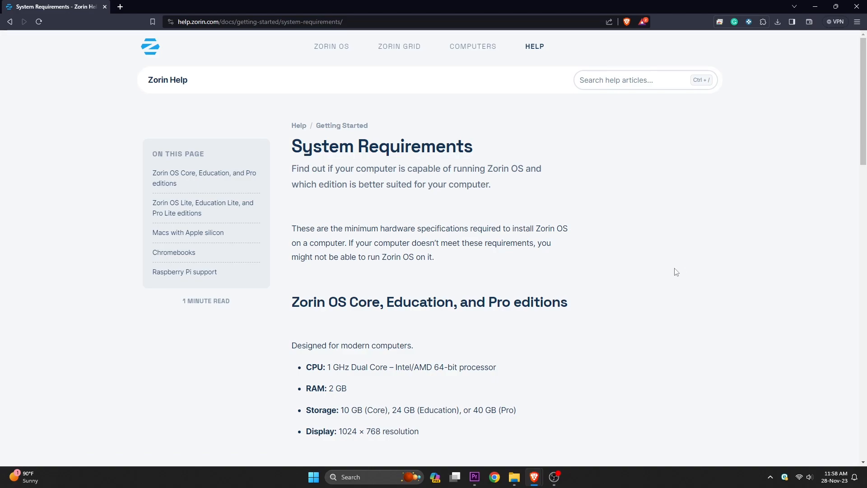
# Review the hardware minimums for each Zorin OS edition on the requirements page
pyautogui.scroll(-3)
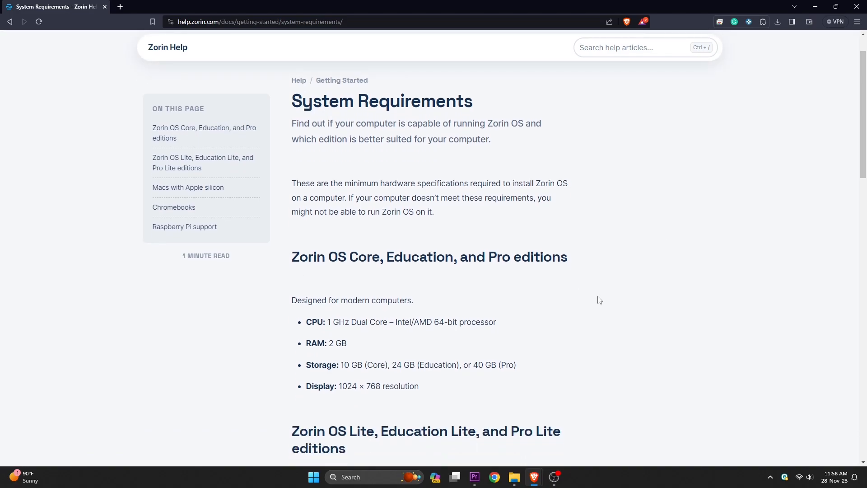
pyautogui.scroll(-3)
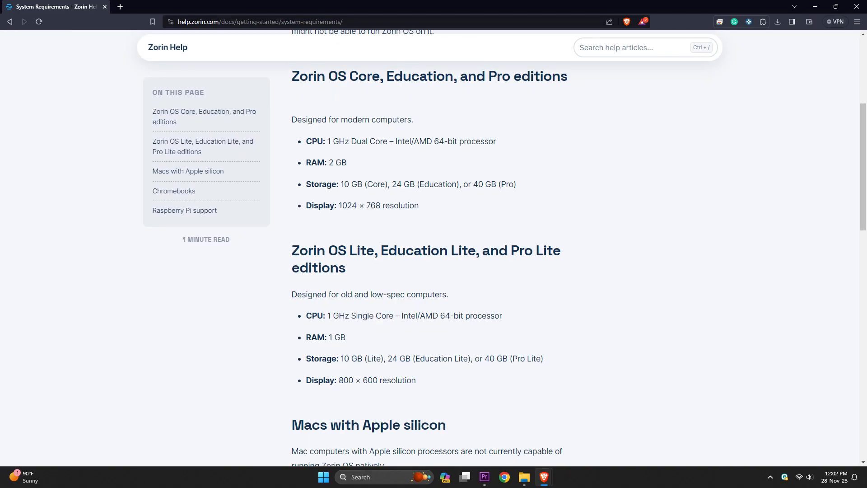
pyautogui.moveTo(306, 141); pyautogui.dragTo(496, 141)
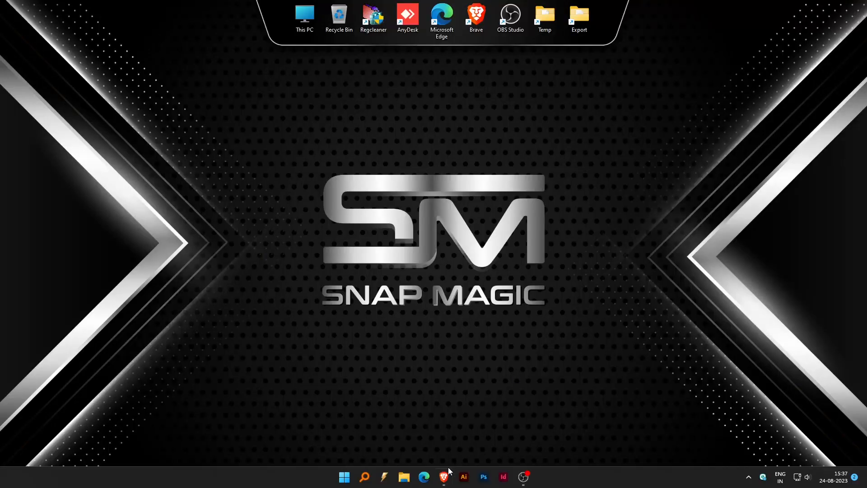
# Start the free Zorin OS 16.3 Core download from zorin.com, skipping the newsletter sign-up
pyautogui.click(443, 476)
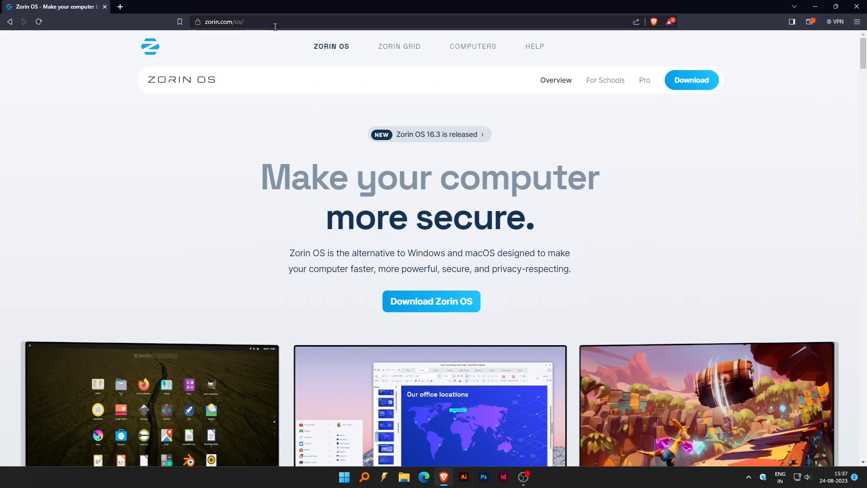
pyautogui.scroll(-3)
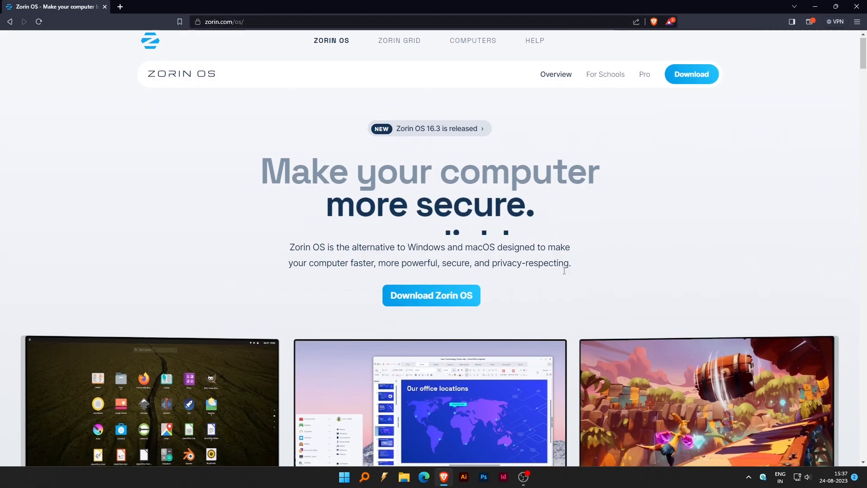
pyautogui.click(690, 74)
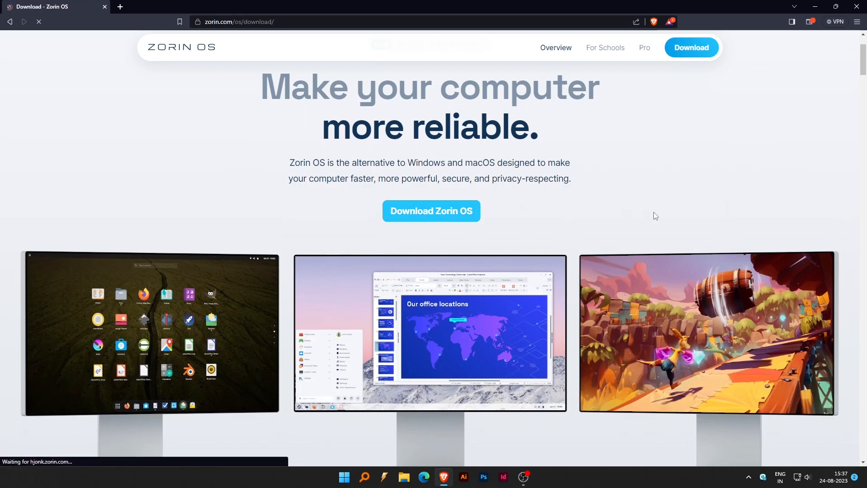
pyautogui.scroll(-3)
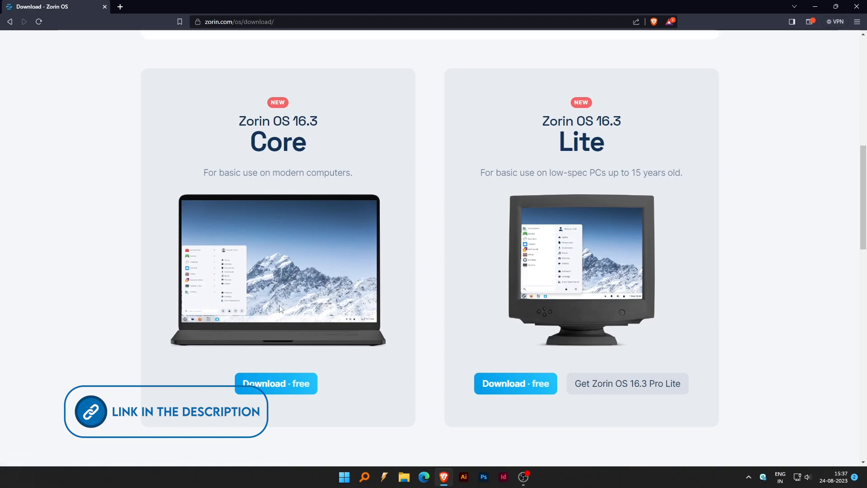
pyautogui.click(276, 383)
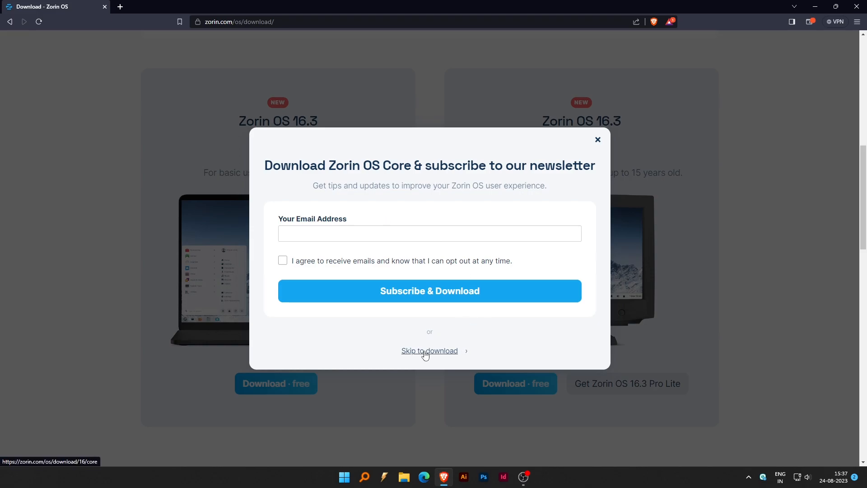
pyautogui.click(429, 350)
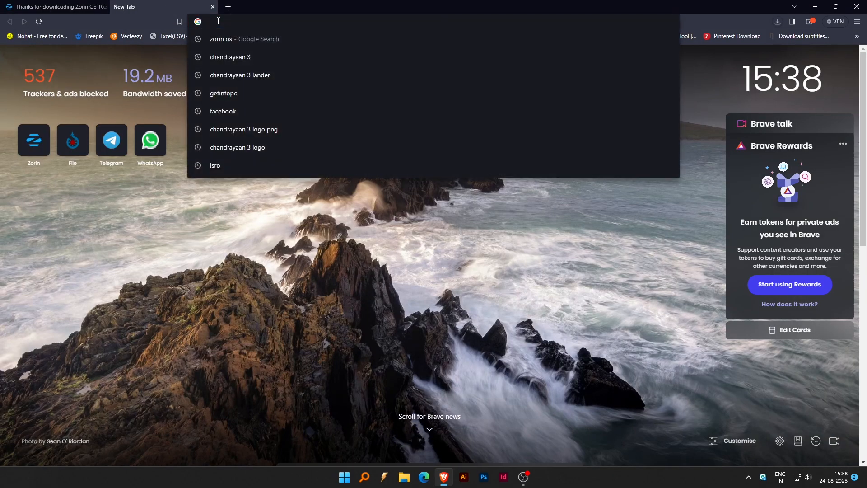
# Search 'rufus', reach rufus.ie and download the portable rufus-4.2p.exe
pyautogui.write('rufus&oq=rufus&aqs=chrome..69i57.1954j0j1&sourceid=chrome&ie=UTF-8')
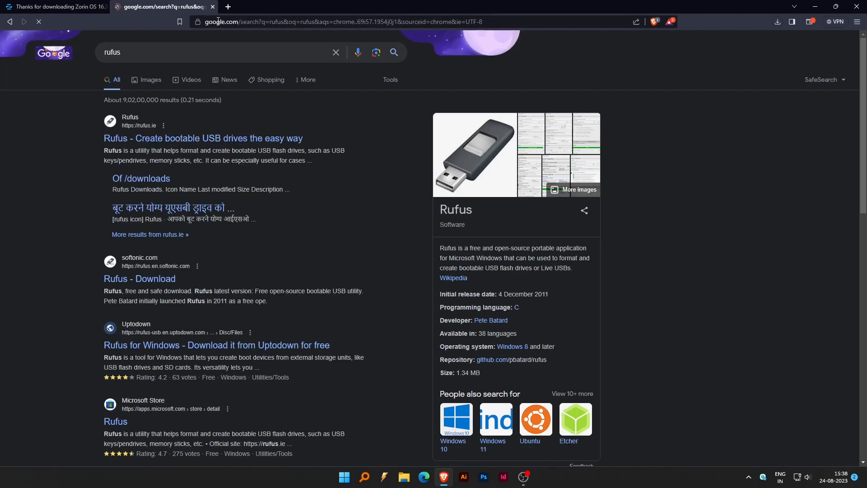
pyautogui.click(203, 138)
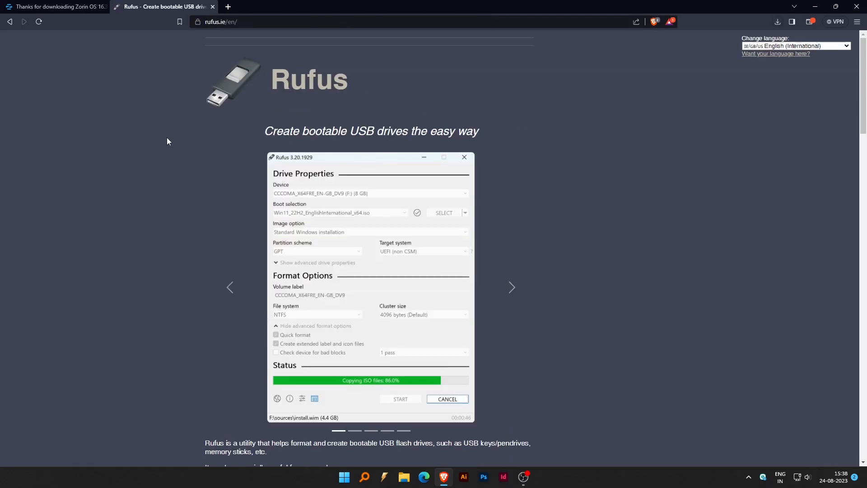
pyautogui.scroll(-3)
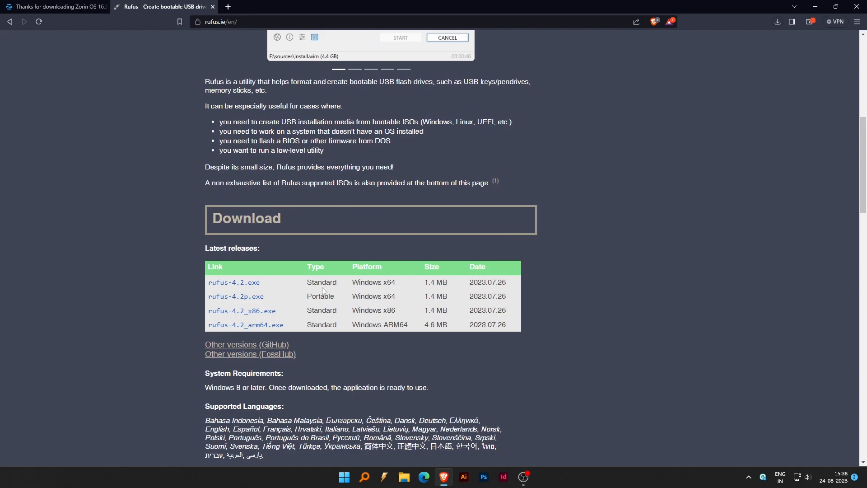
pyautogui.click(236, 296)
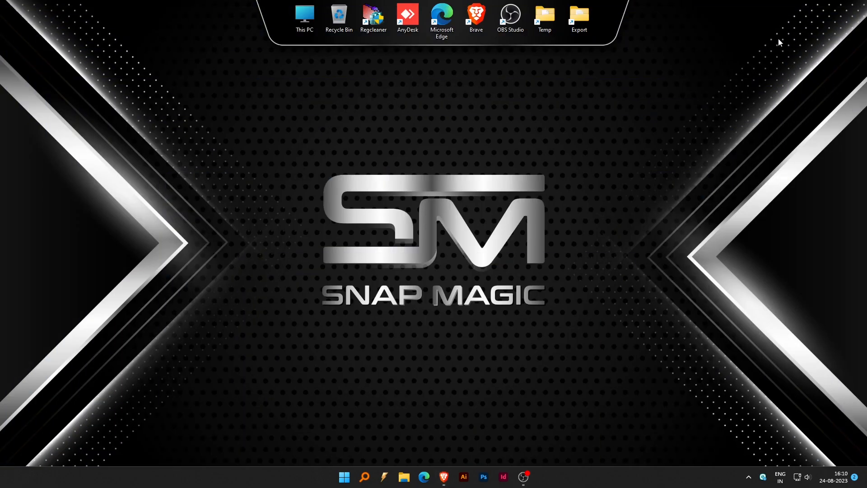
# Launch rufus-4.2p.exe from Downloads and answer its update-check prompt
pyautogui.click(303, 14)
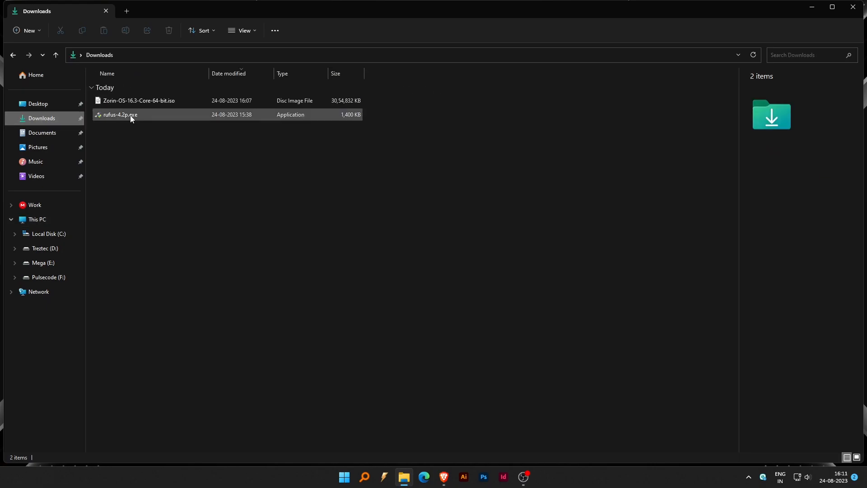
pyautogui.doubleClick(120, 114)
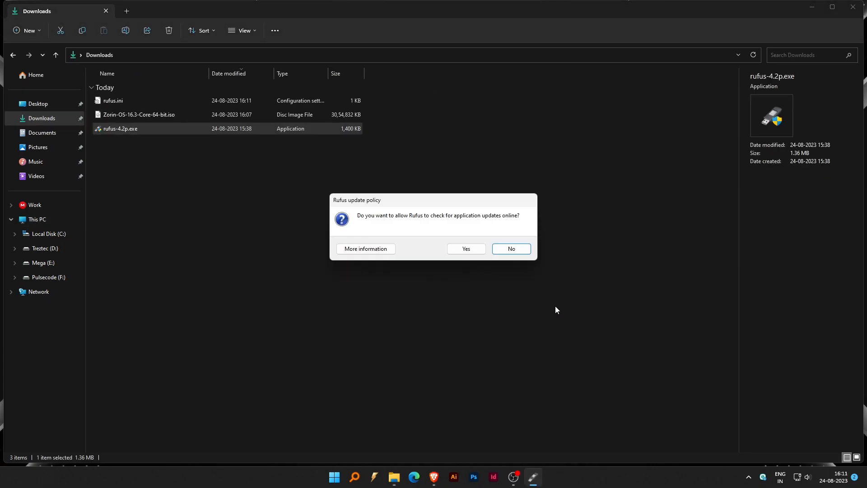
pyautogui.click(510, 248)
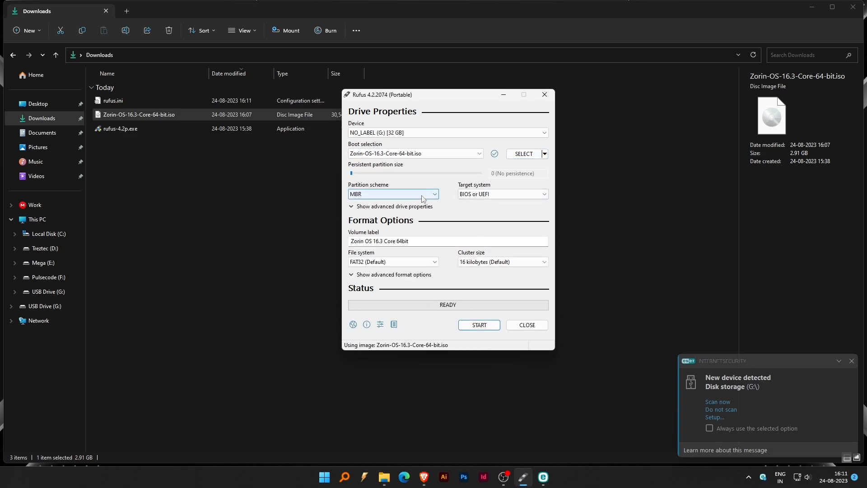
# Write the Zorin OS 16.3 Core ISO to the 32 GB USB with GPT partitioning in ISO mode, accepting data erasure
pyautogui.click(393, 194)
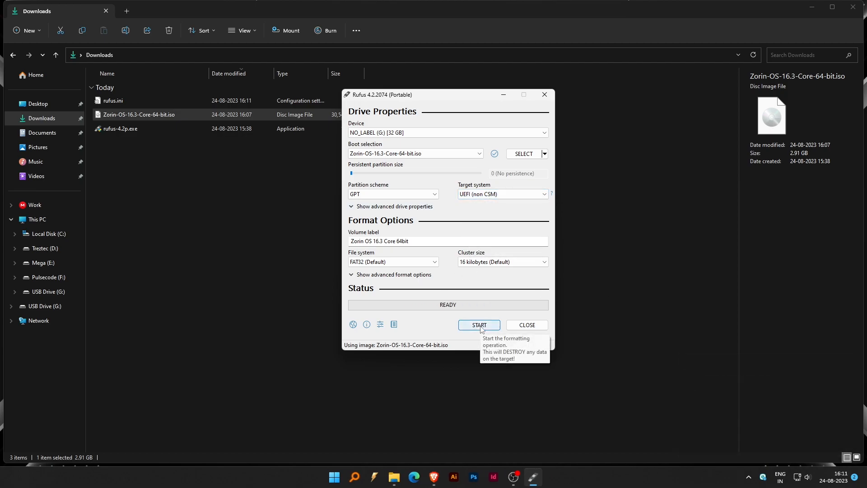
pyautogui.click(478, 325)
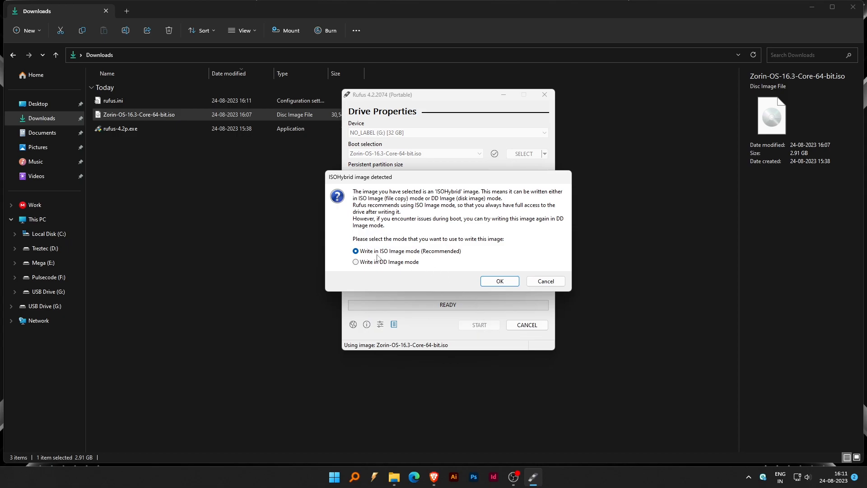
pyautogui.click(498, 281)
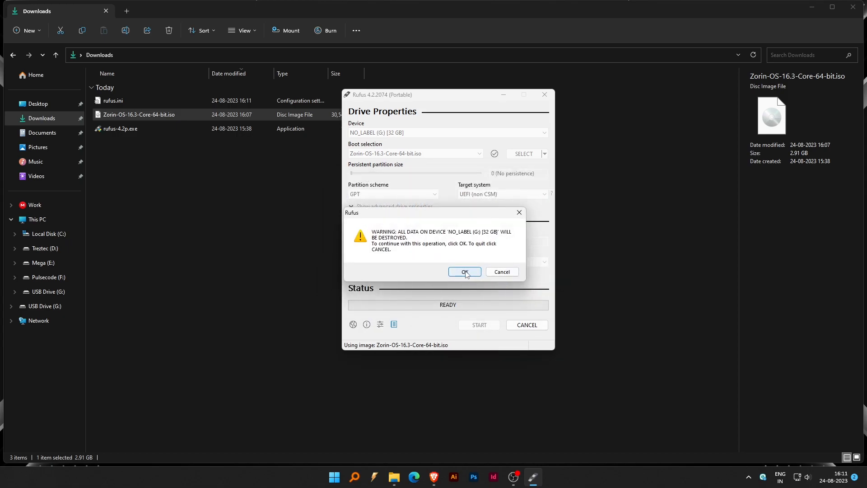
pyautogui.click(464, 271)
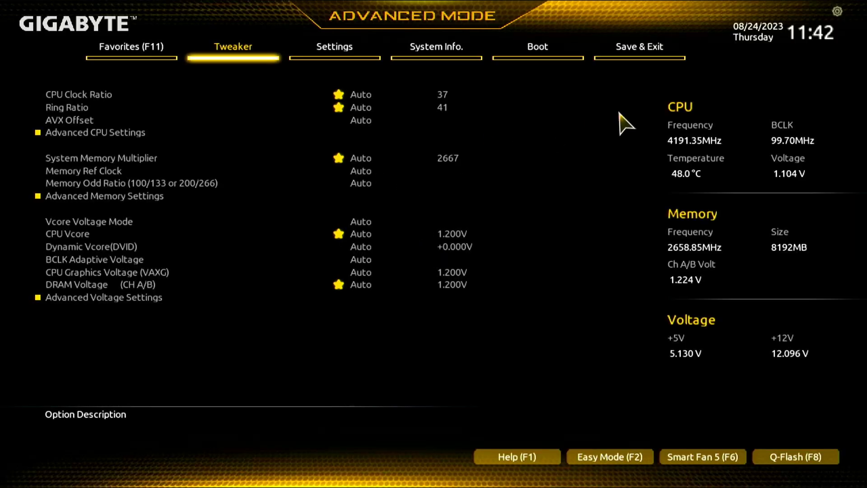
# Set Secure Boot Enable to Disabled on the BIOS Boot tab
pyautogui.click(536, 46)
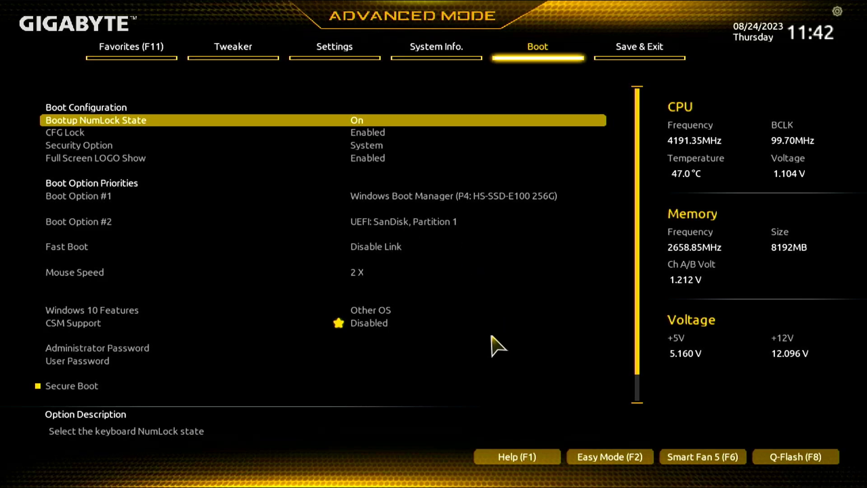
pyautogui.click(72, 385)
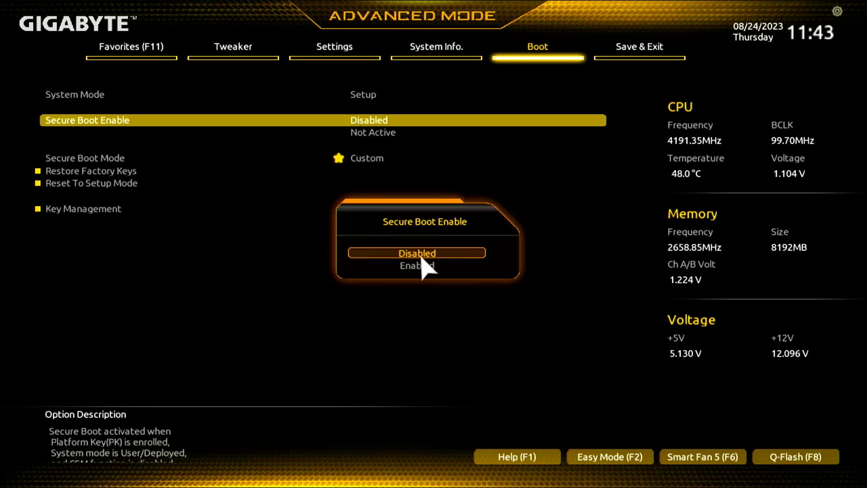
pyautogui.click(417, 253)
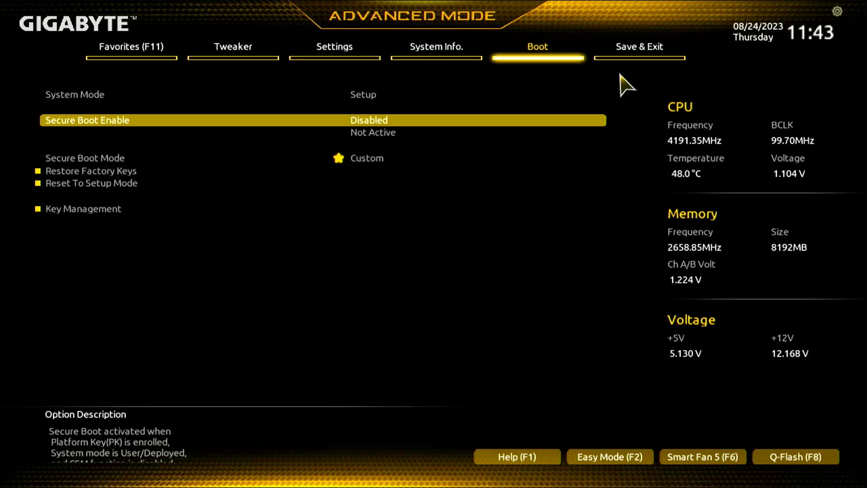
# Save the BIOS configuration and reset via Save & Exit Setup
pyautogui.click(640, 46)
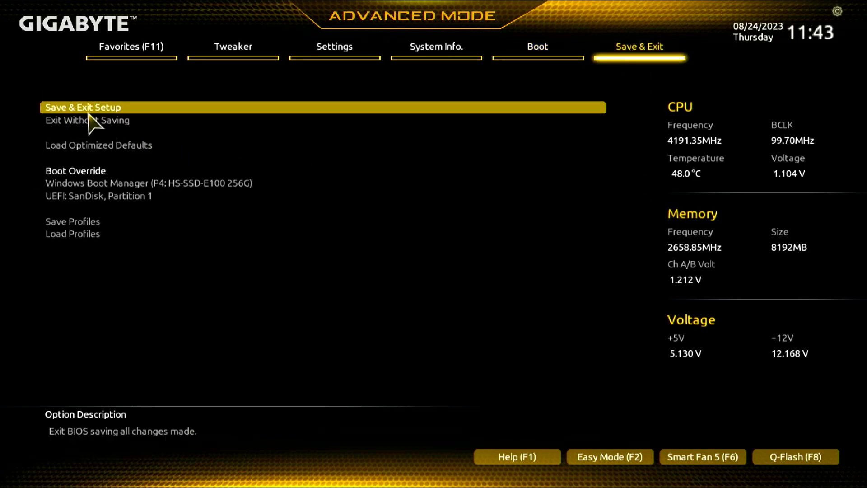
pyautogui.click(83, 107)
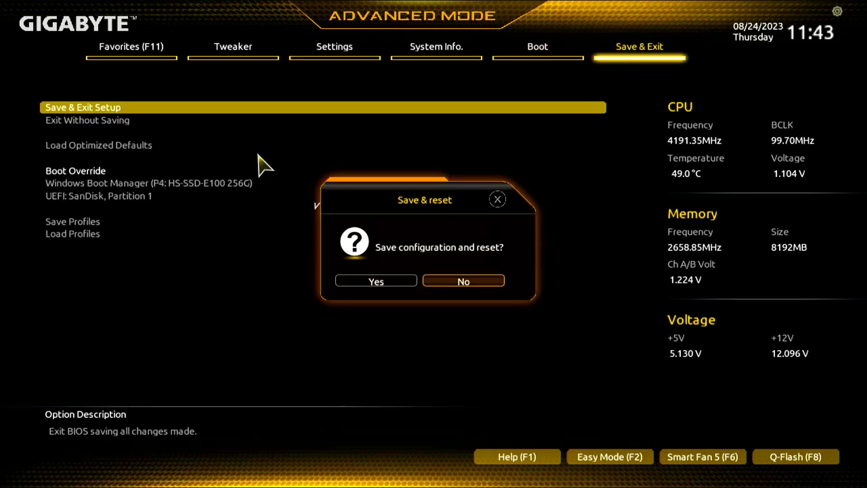
pyautogui.click(375, 281)
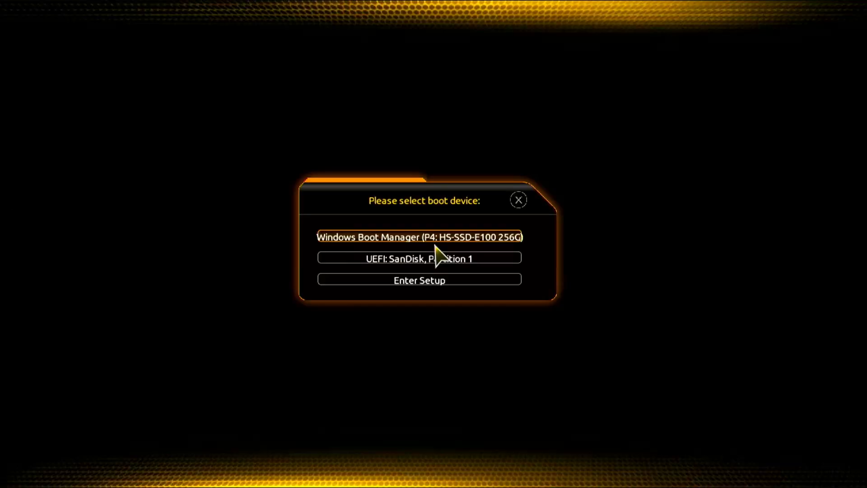
pyautogui.moveTo(419, 258)
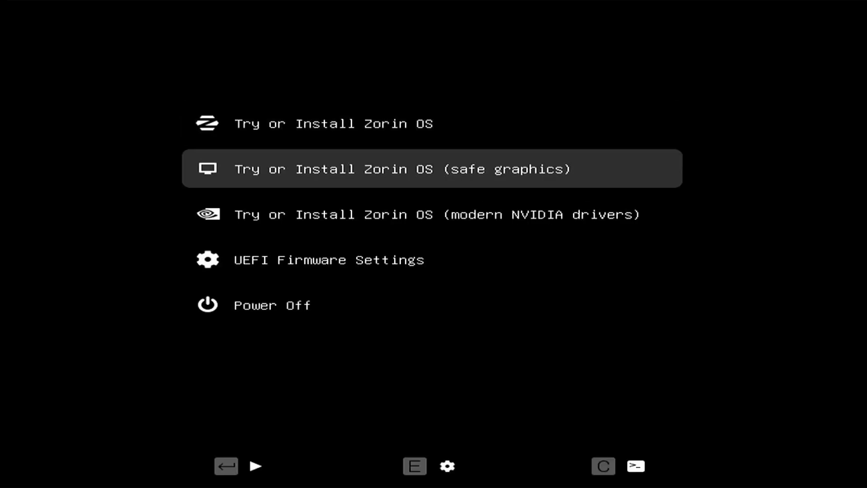
# Boot the live Zorin OS session from the SanDisk USB drive
pyautogui.press('Up')
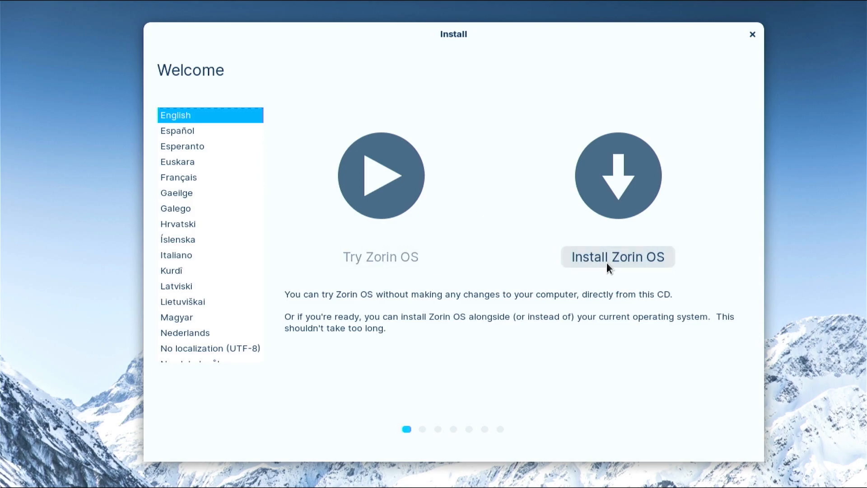
# Begin the install with English (US) keyboard and default updates and third-party software choices
pyautogui.click(617, 257)
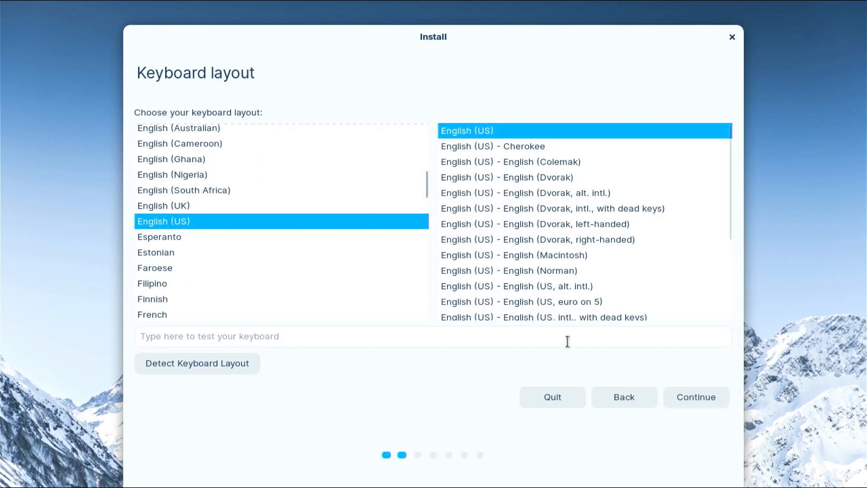
pyautogui.click(695, 397)
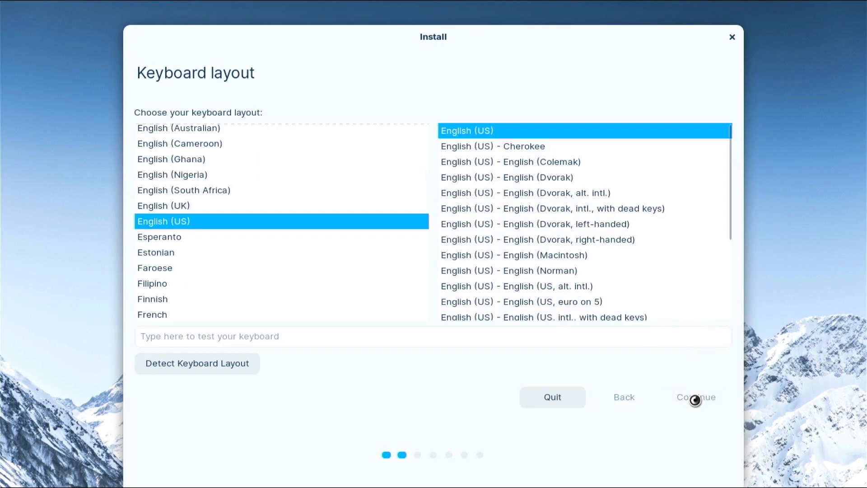
pyautogui.click(696, 397)
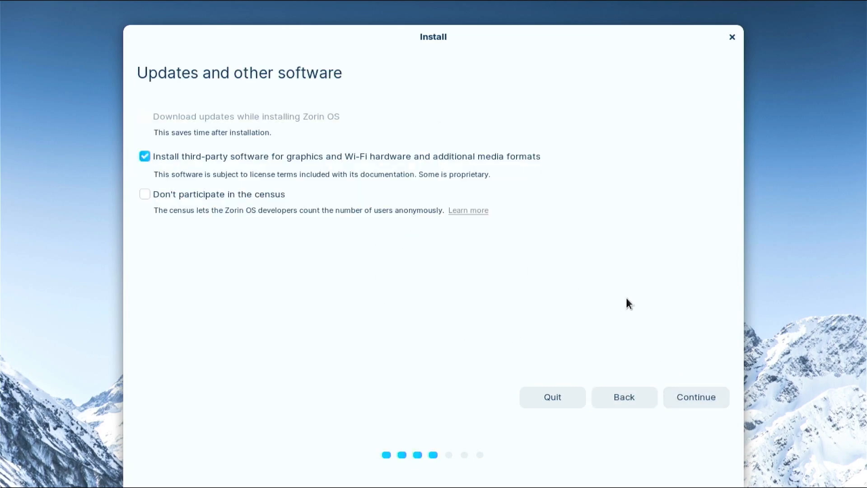
pyautogui.click(695, 397)
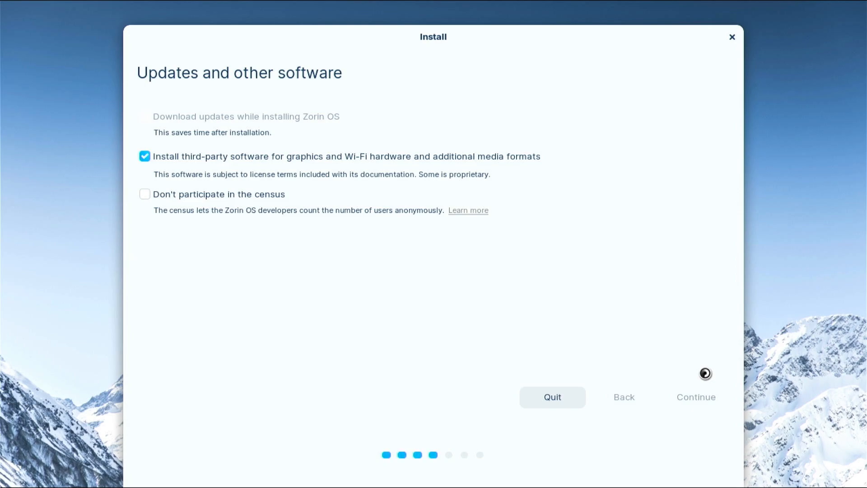
pyautogui.click(696, 397)
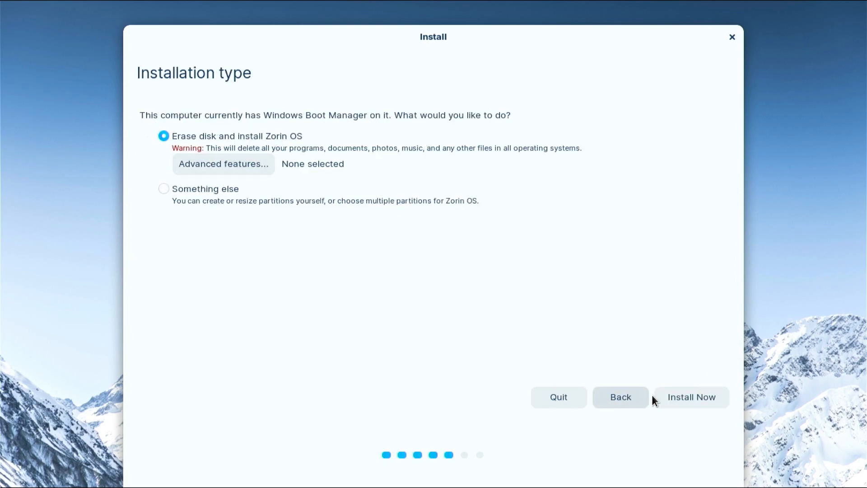
# Choose Erase disk and confirm writing the partition changes to disk
pyautogui.click(690, 397)
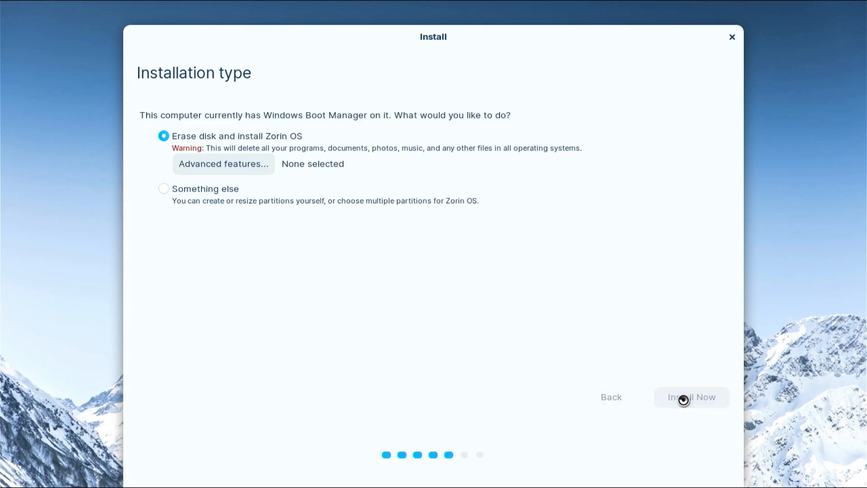
pyautogui.click(690, 397)
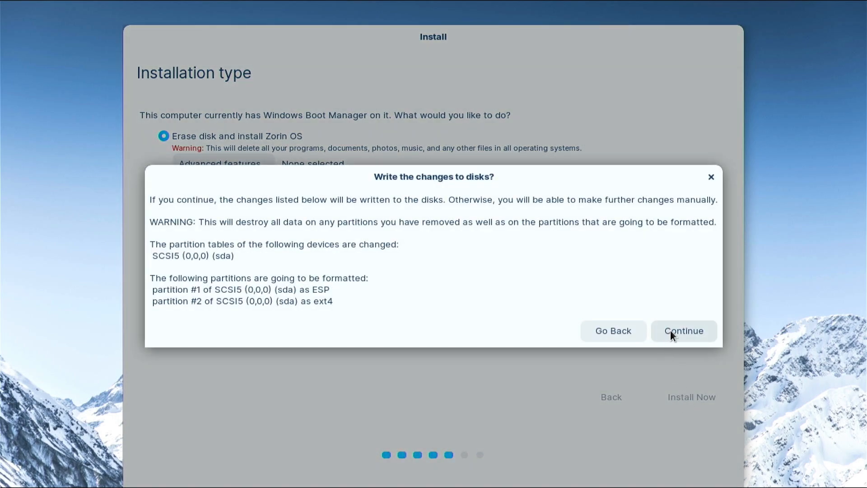
pyautogui.click(684, 331)
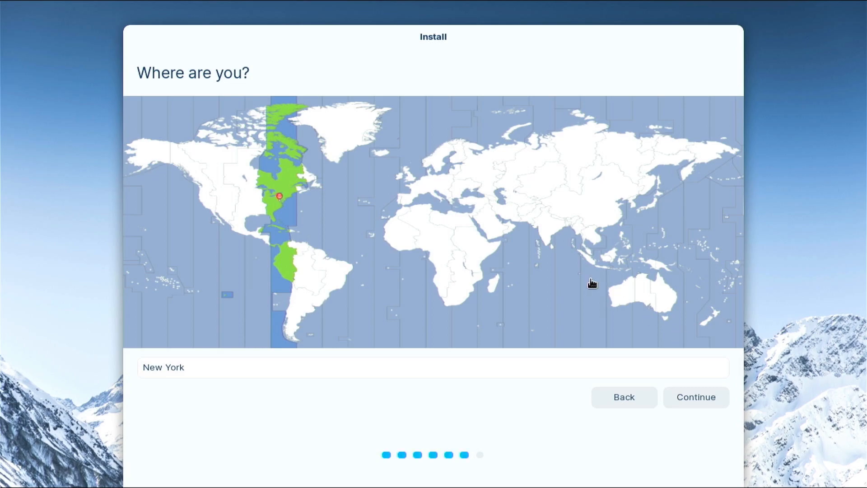
# Set the time zone to Kolkata, India and submit the new snapmagic user account
pyautogui.click(547, 227)
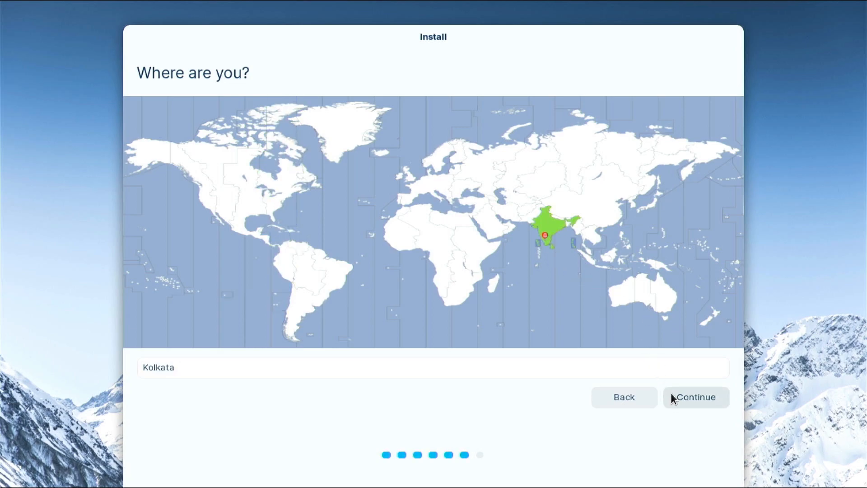
pyautogui.click(695, 397)
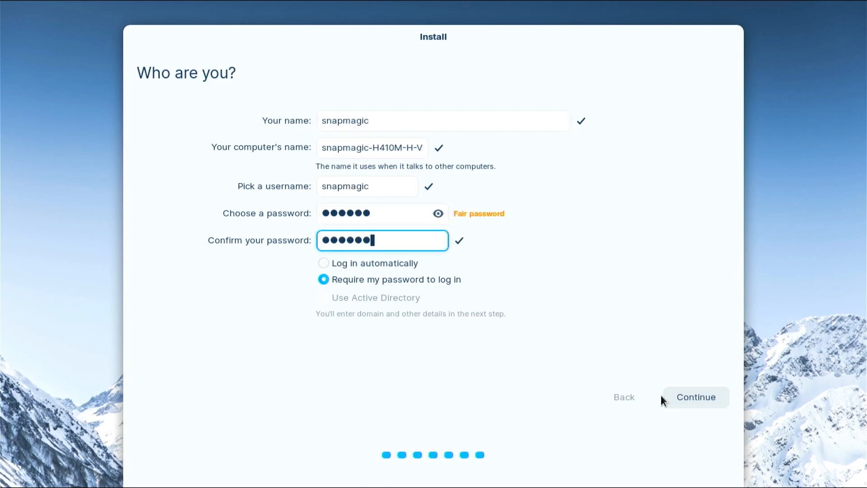
pyautogui.click(695, 396)
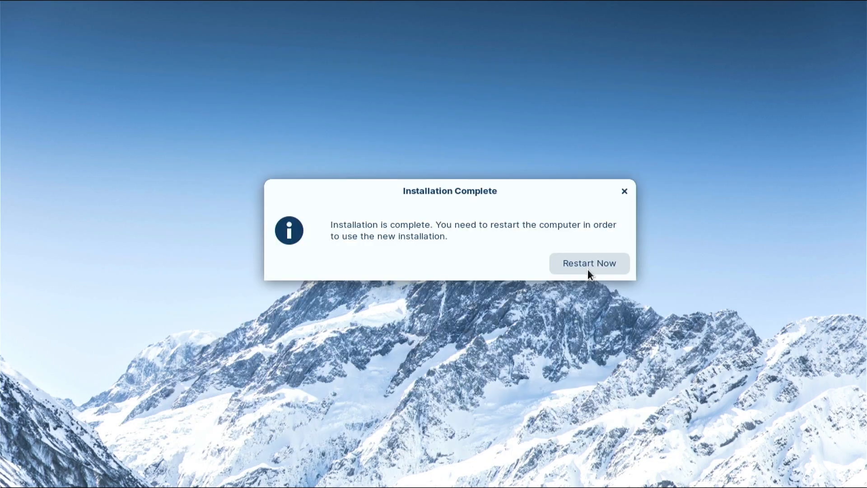
pyautogui.click(589, 263)
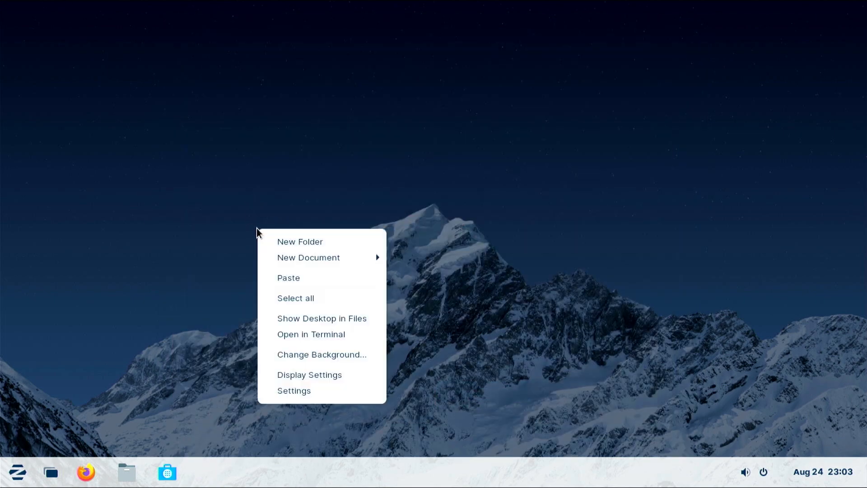
pyautogui.moveTo(310, 374)
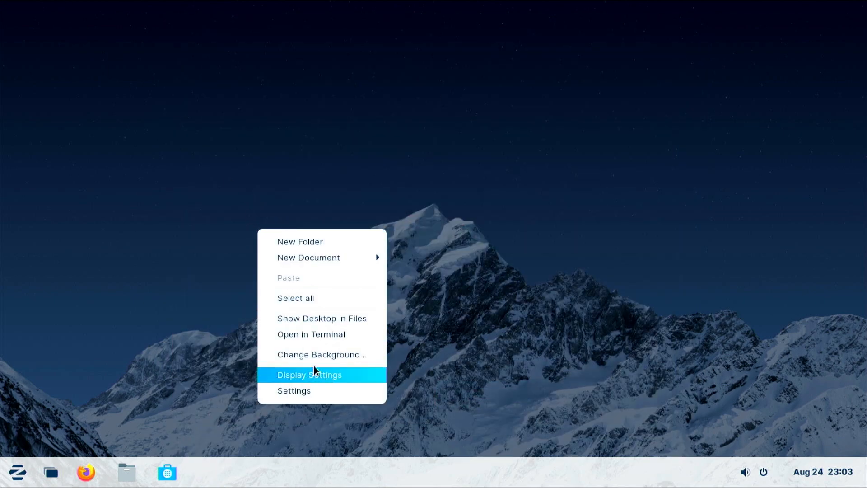
# In Zorin Appearance, switch the theme to dark and show Home and Trash desktop icons
pyautogui.click(17, 471)
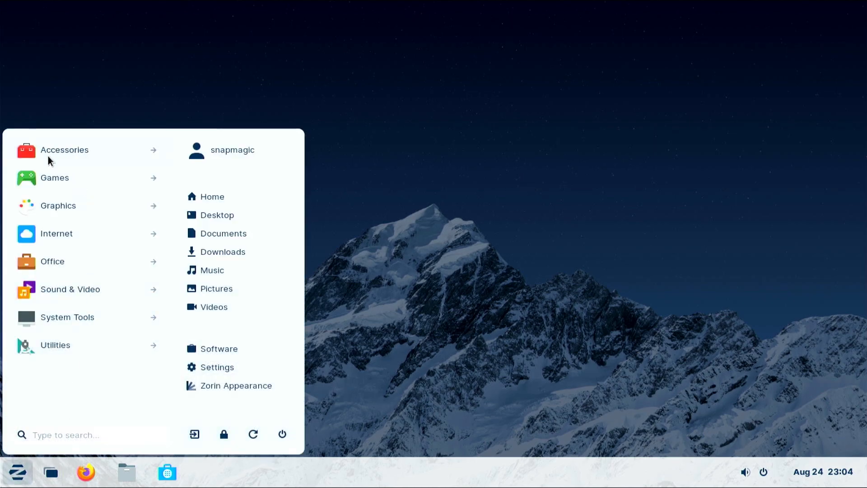
pyautogui.moveTo(222, 393)
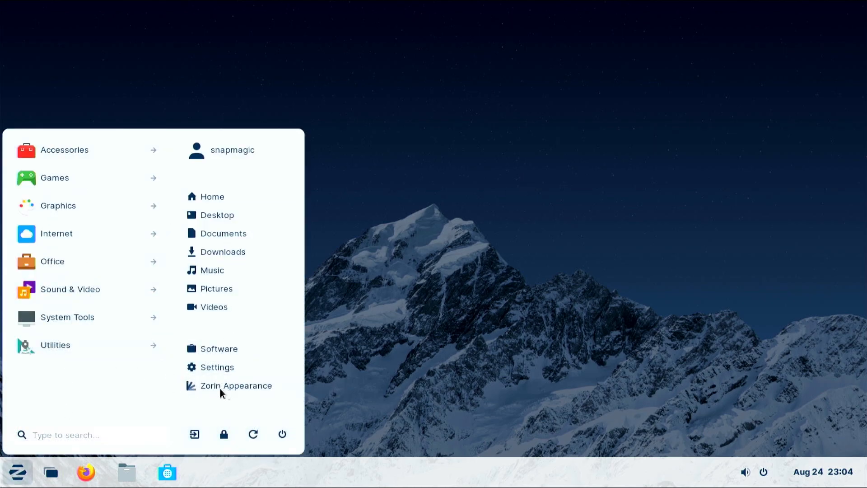
pyautogui.click(235, 385)
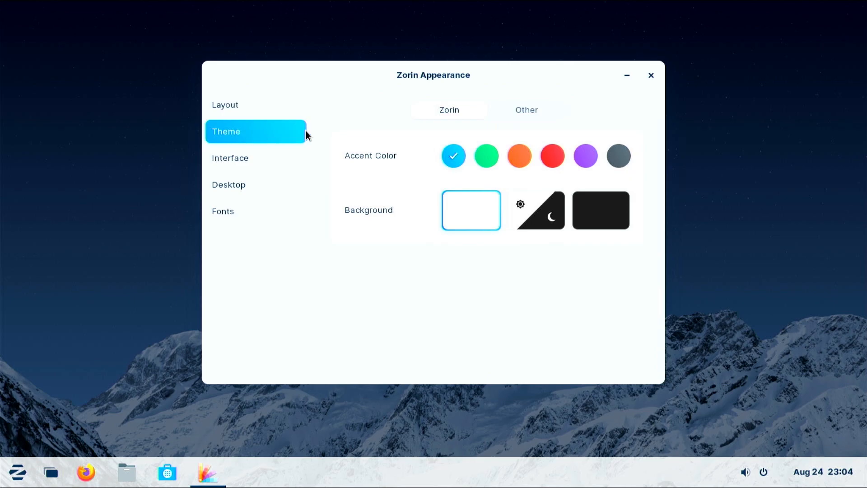
pyautogui.click(535, 210)
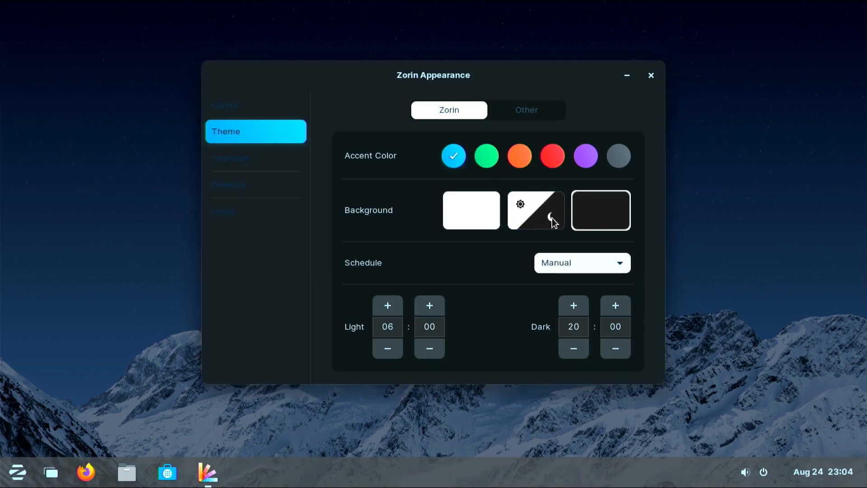
pyautogui.click(601, 209)
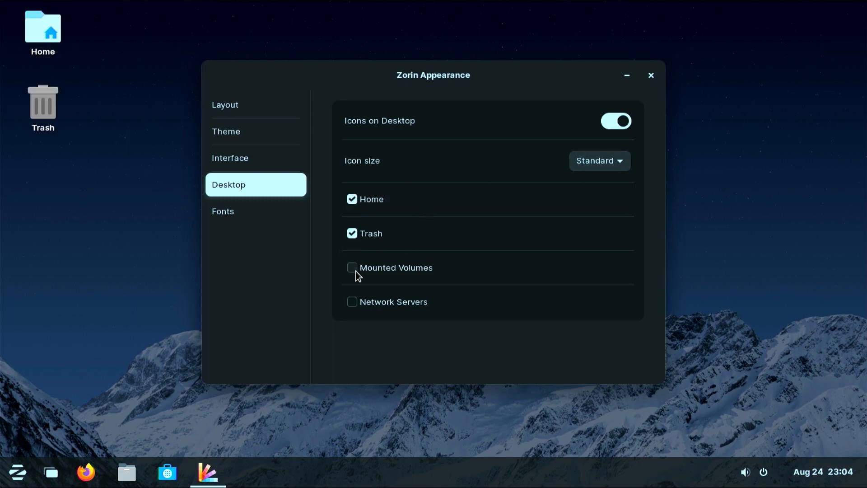
pyautogui.click(223, 210)
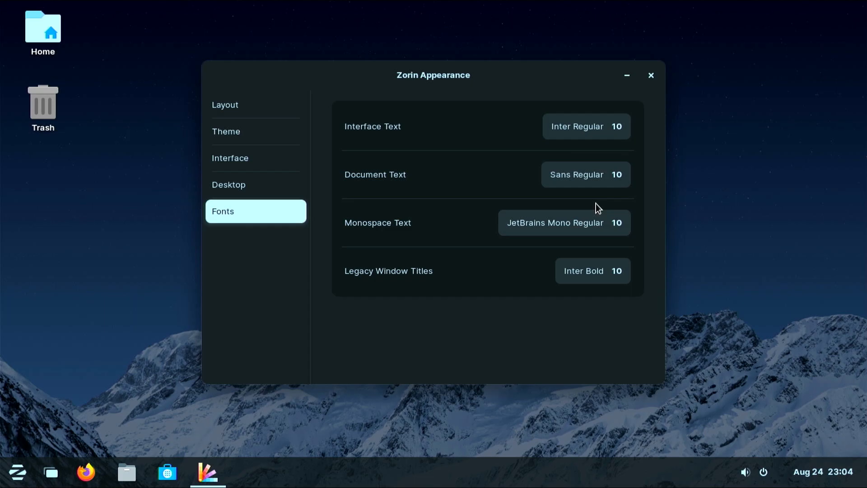
# Try the top-bar-and-dock layout, then settle on the centred-taskbar desktop layout
pyautogui.click(224, 104)
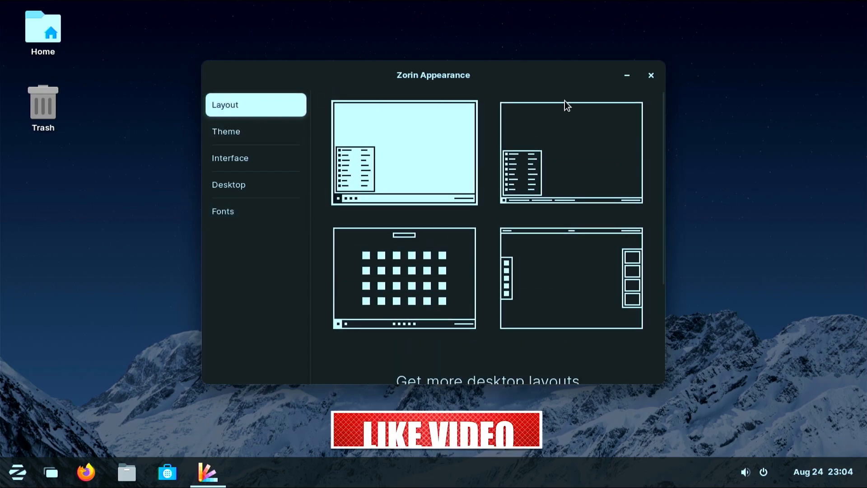
pyautogui.click(570, 277)
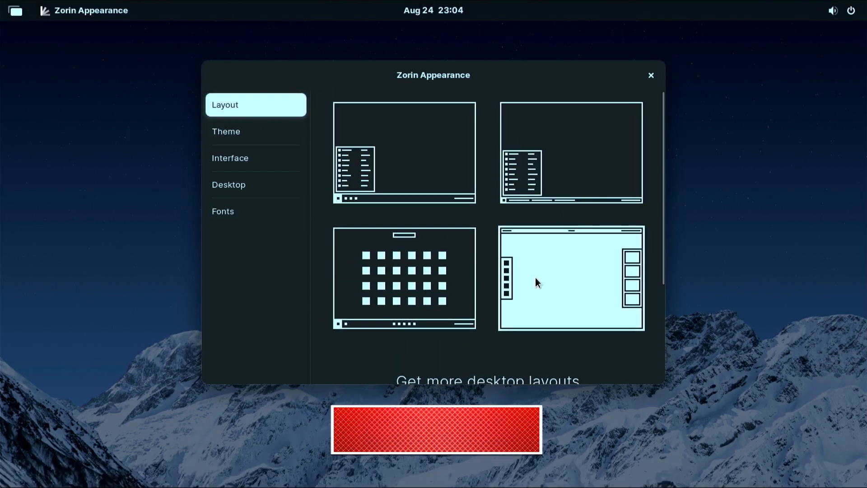
pyautogui.click(403, 278)
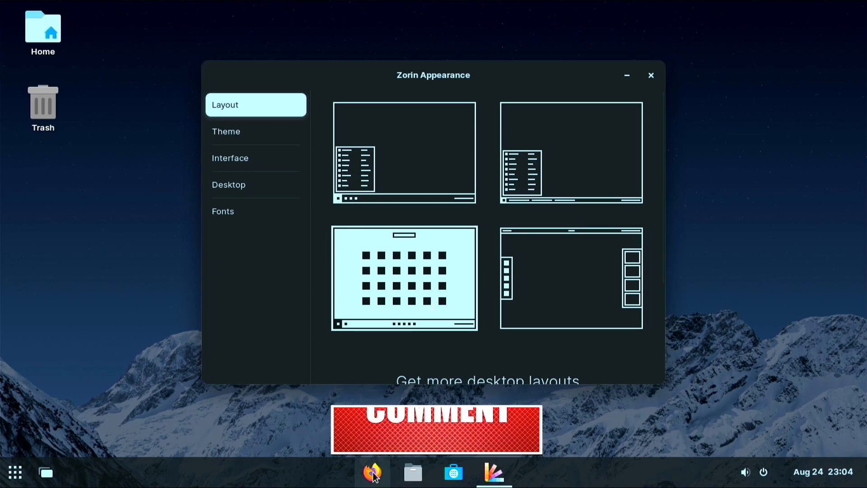